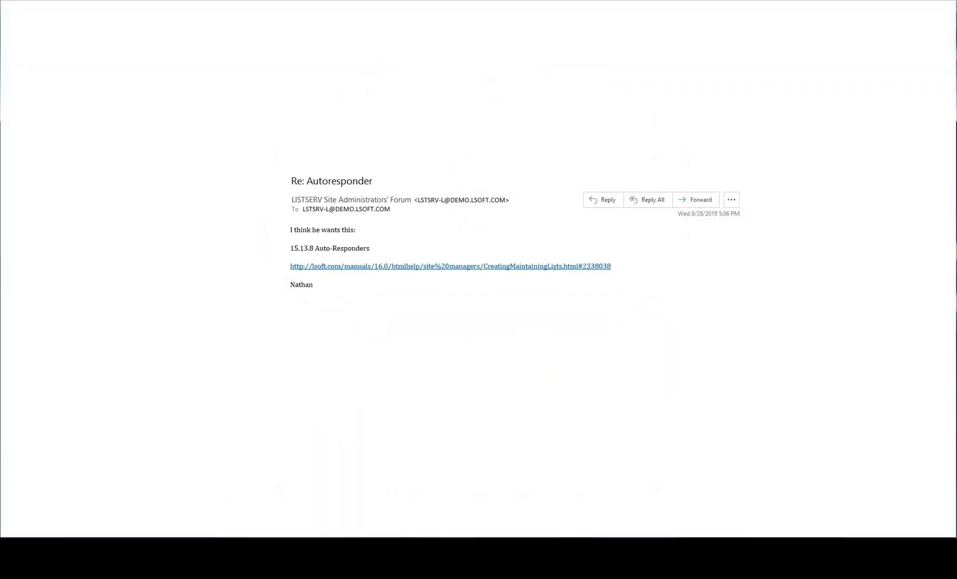
pyautogui.moveTo(342, 271)
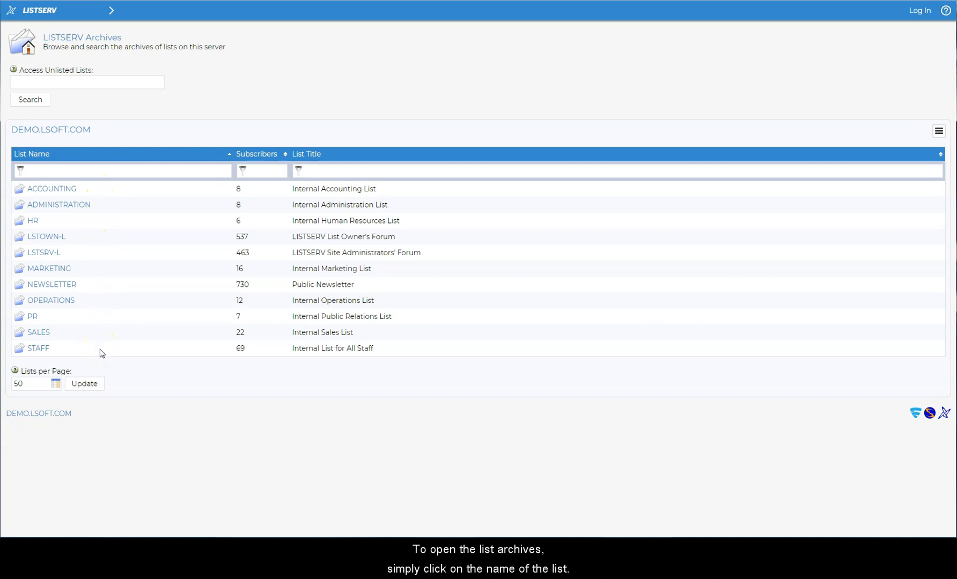
pyautogui.moveTo(44, 253)
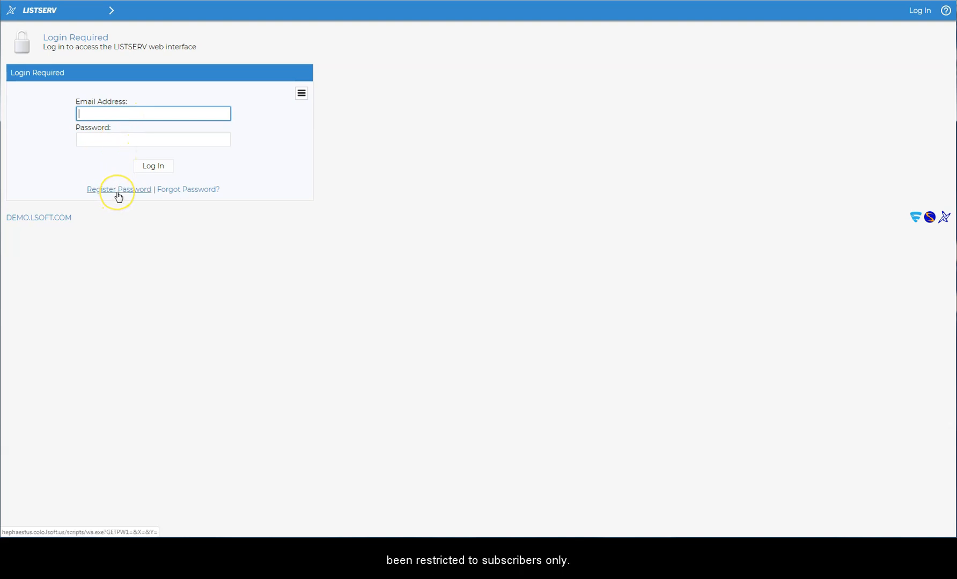
# Step: Begin registering a LISTSERV web interface password from the Login Required page
pyautogui.click(118, 188)
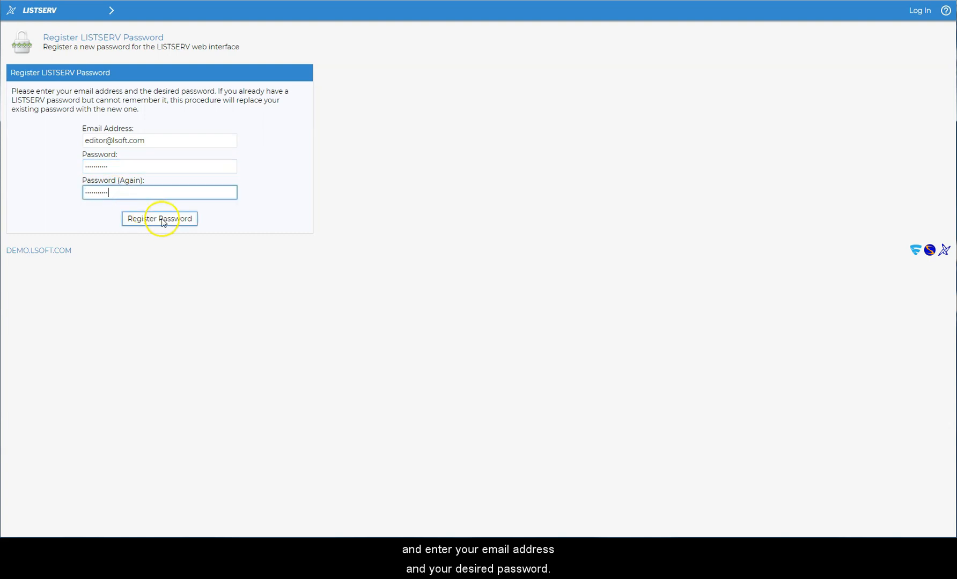
# Step: Submit the password registration and land on the archives overview logged in
pyautogui.click(159, 218)
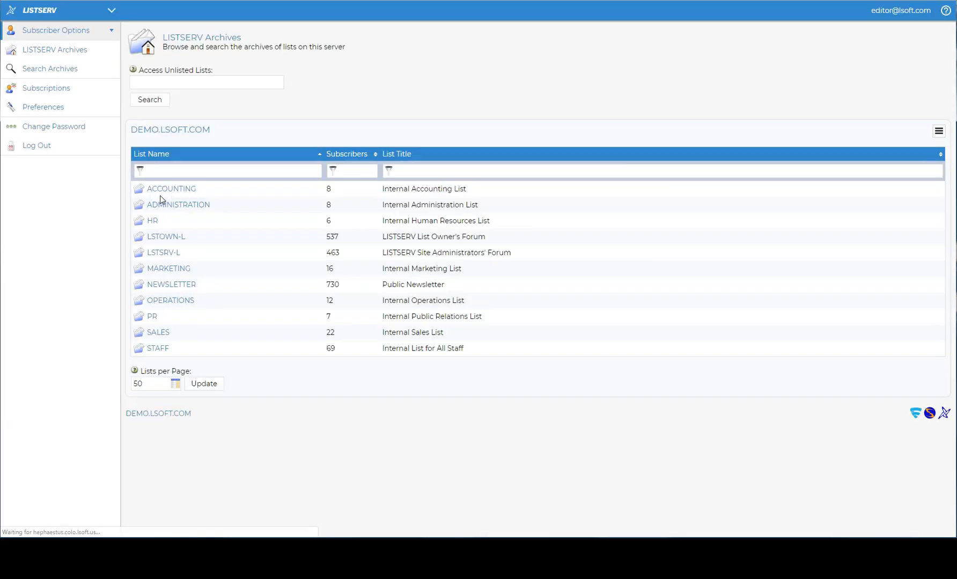
# Step: View the LSTSRV-L archive, check subscriptions for all lists, and return to LSTSRV-L
pyautogui.click(164, 252)
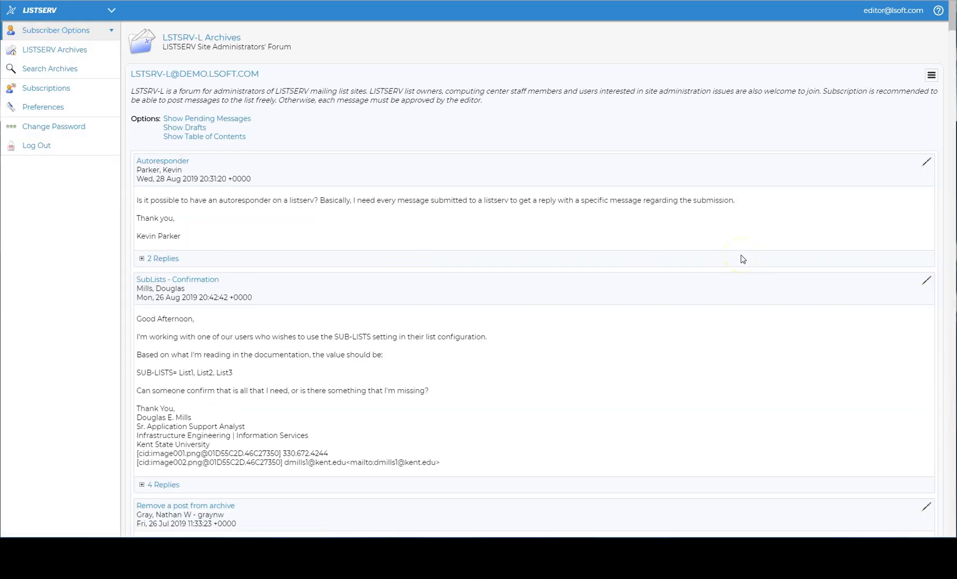
pyautogui.moveTo(45, 88)
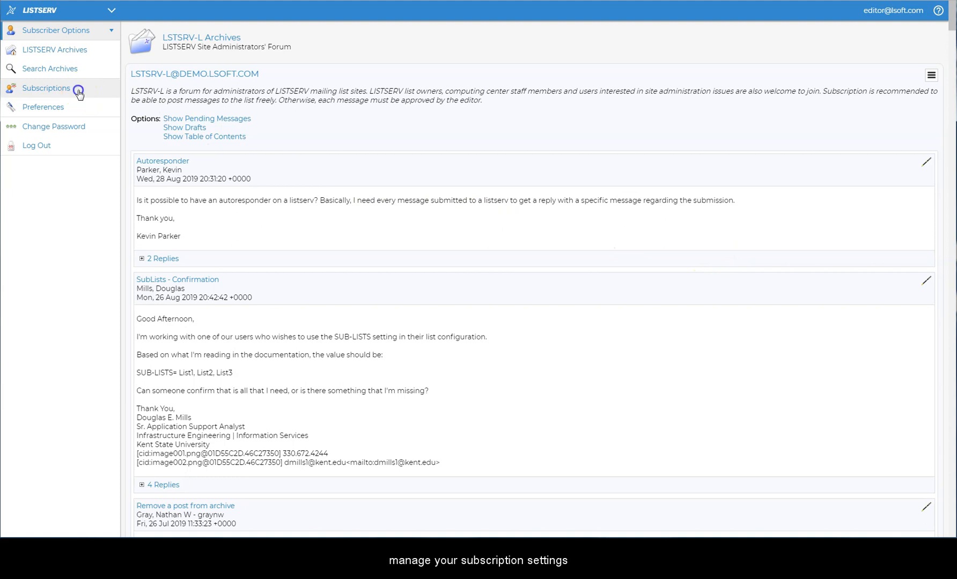
pyautogui.click(46, 88)
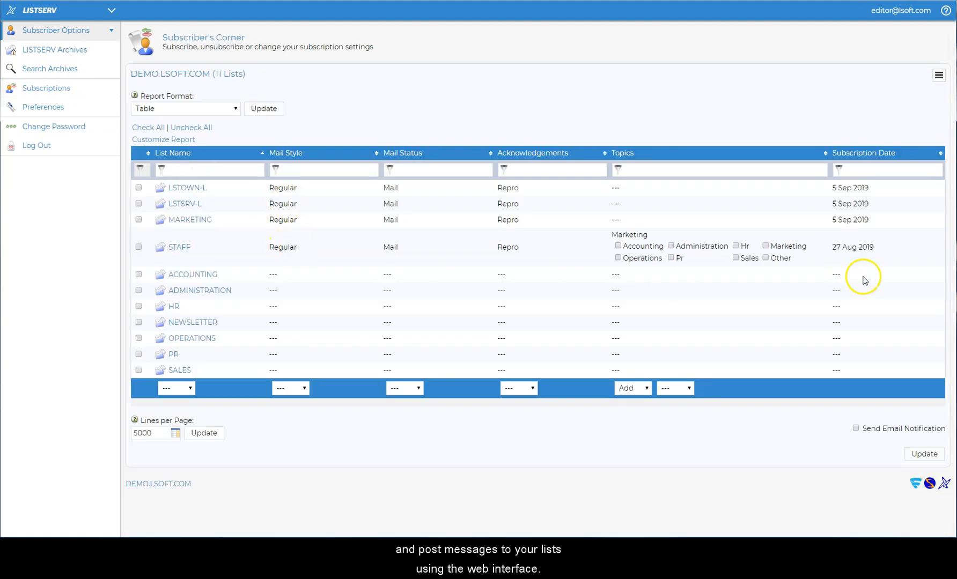
pyautogui.moveTo(185, 204)
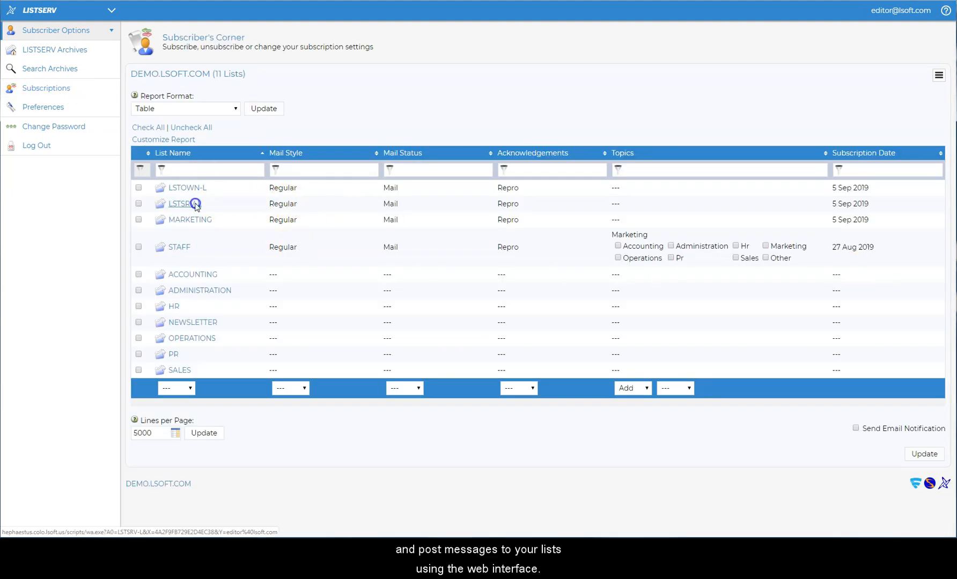
pyautogui.click(181, 203)
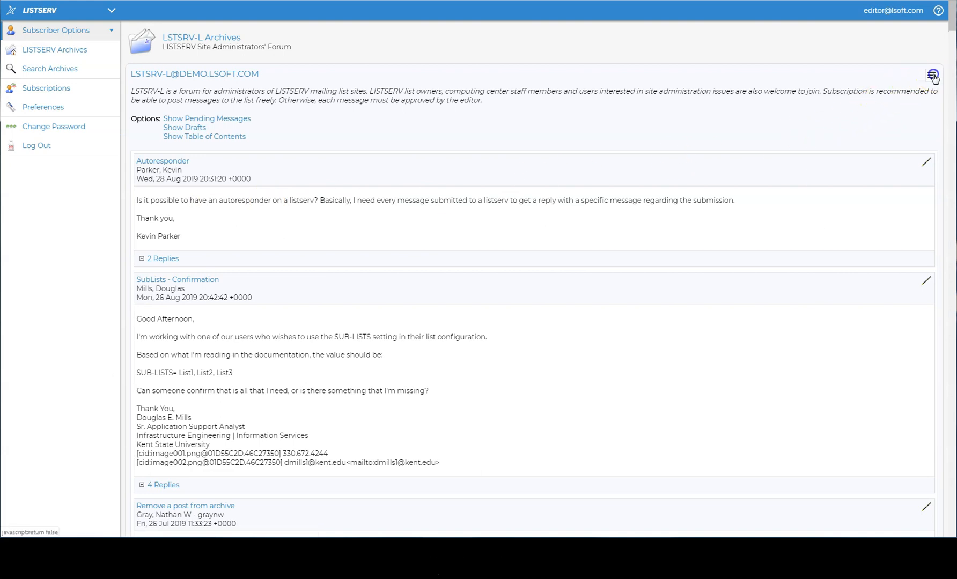
# Step: Bring up the Post Message form for LSTSRV-L from the list actions menu
pyautogui.click(932, 75)
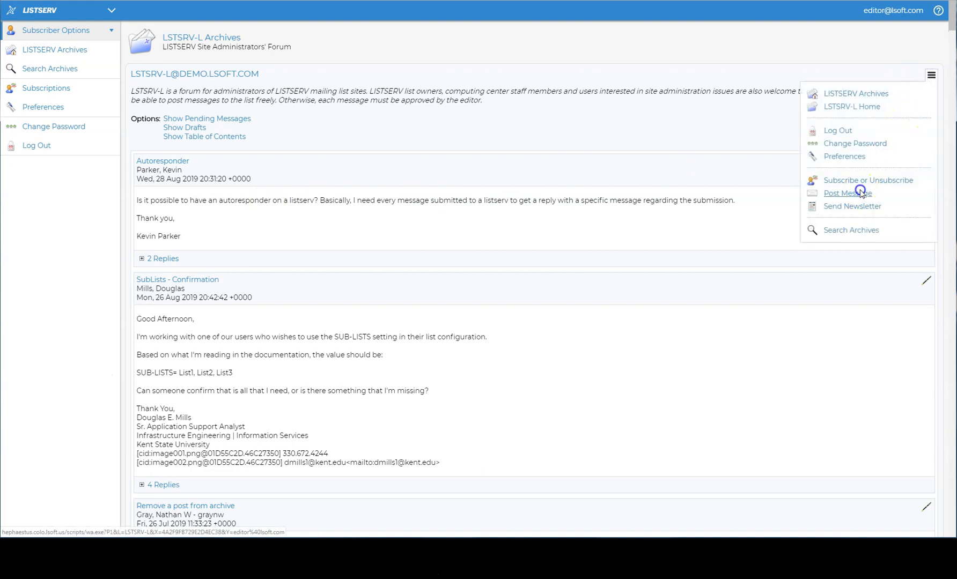
pyautogui.click(848, 193)
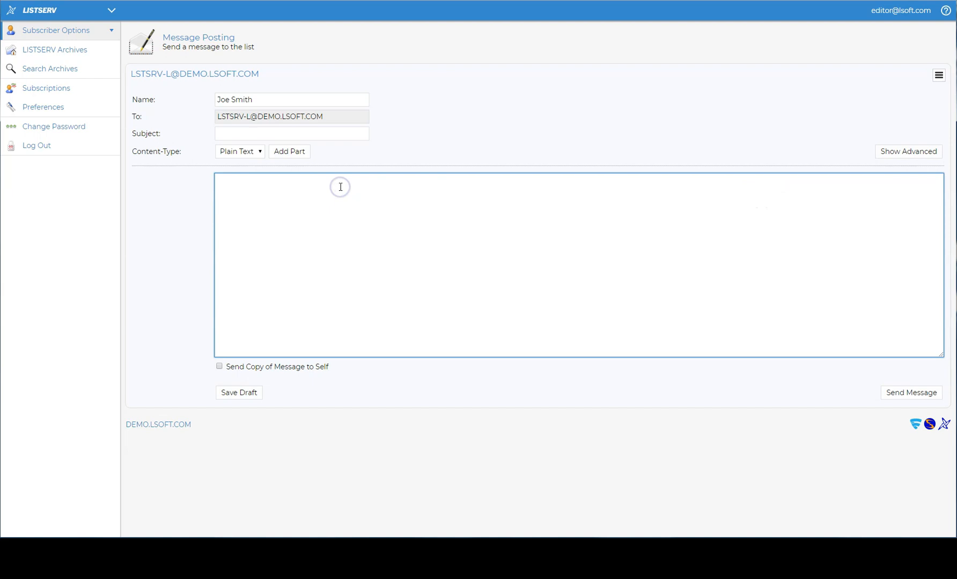